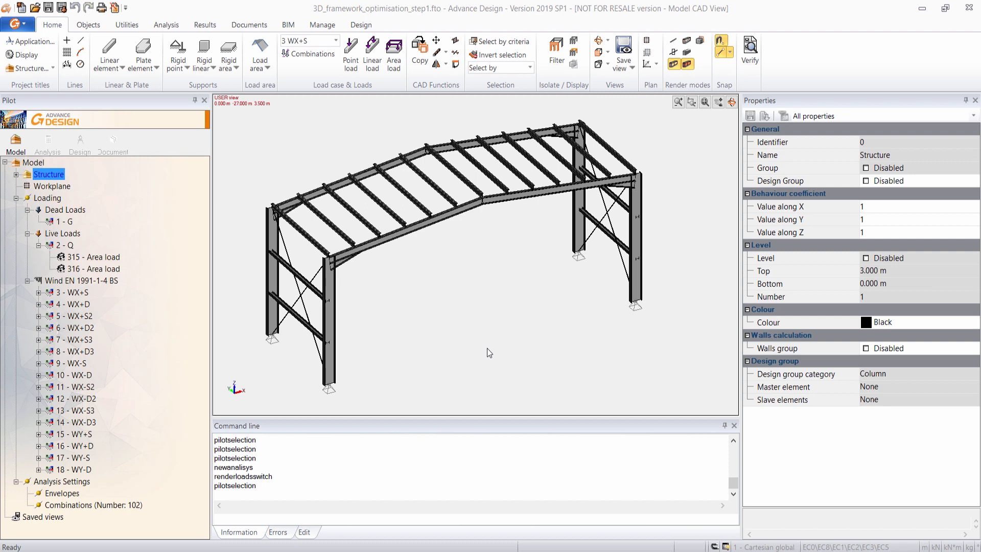
{"action": "mouse_move", "coordinate": [334, 367]}
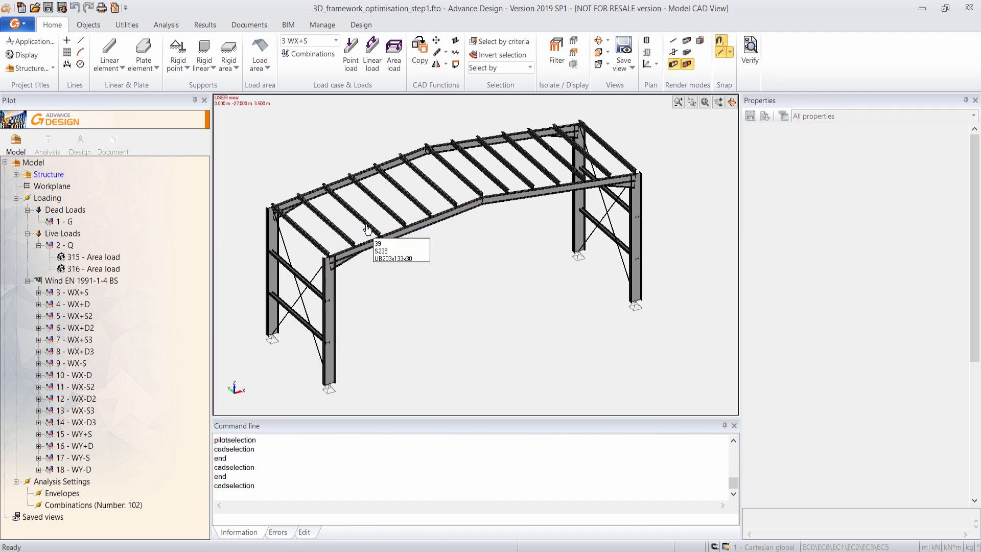
- Show applied loads and review the G dead load, area load 315 and WX+S wind case
{"action": "left_click", "coordinate": [294, 300]}
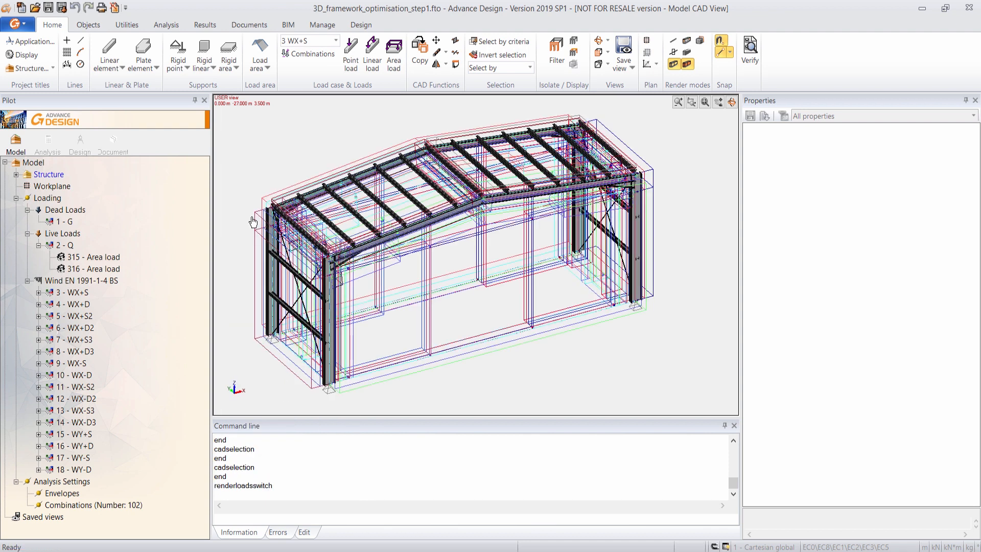
{"action": "left_click", "coordinate": [66, 221]}
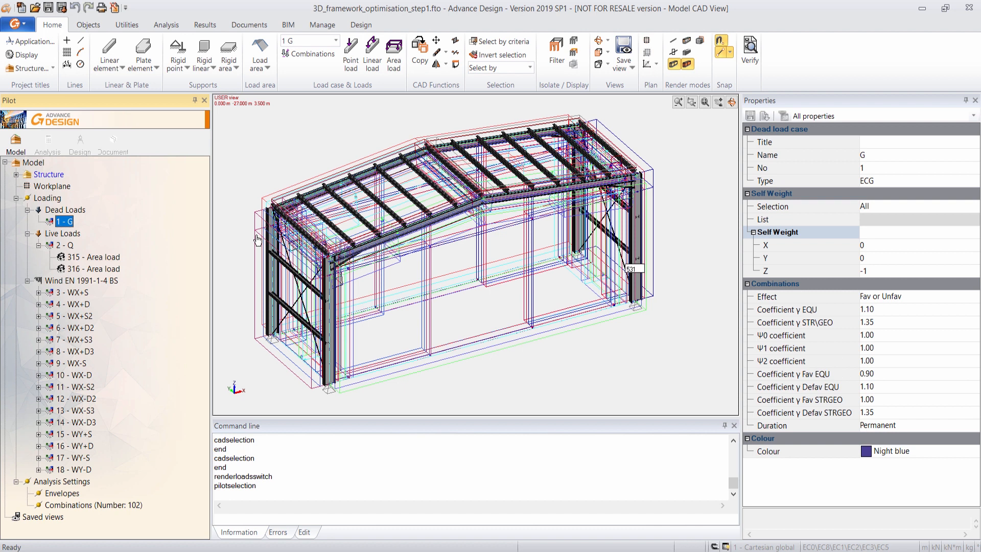
{"action": "left_click", "coordinate": [94, 257]}
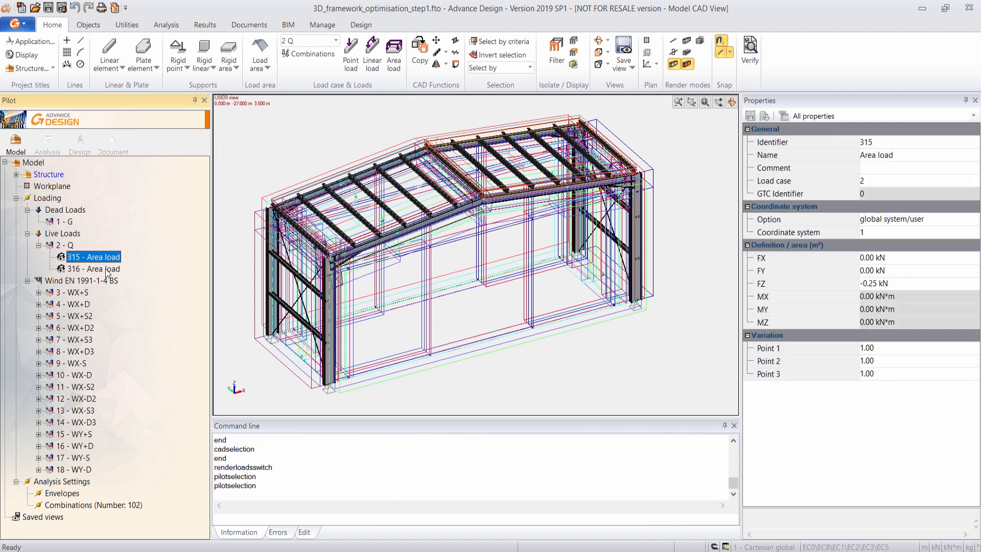
{"action": "left_click", "coordinate": [69, 293]}
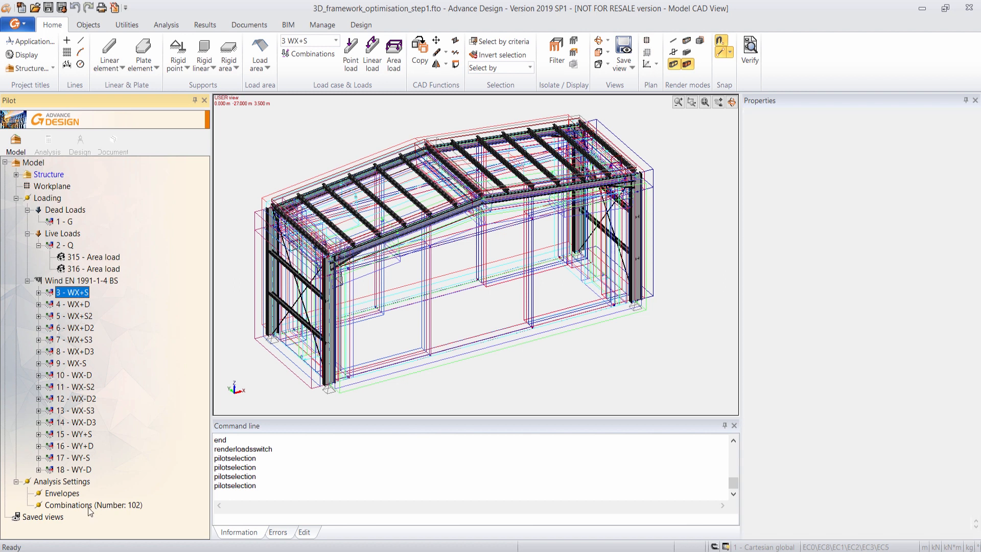
- Launch a new analysis model calculation with Steel Design included
{"action": "left_click", "coordinate": [48, 140]}
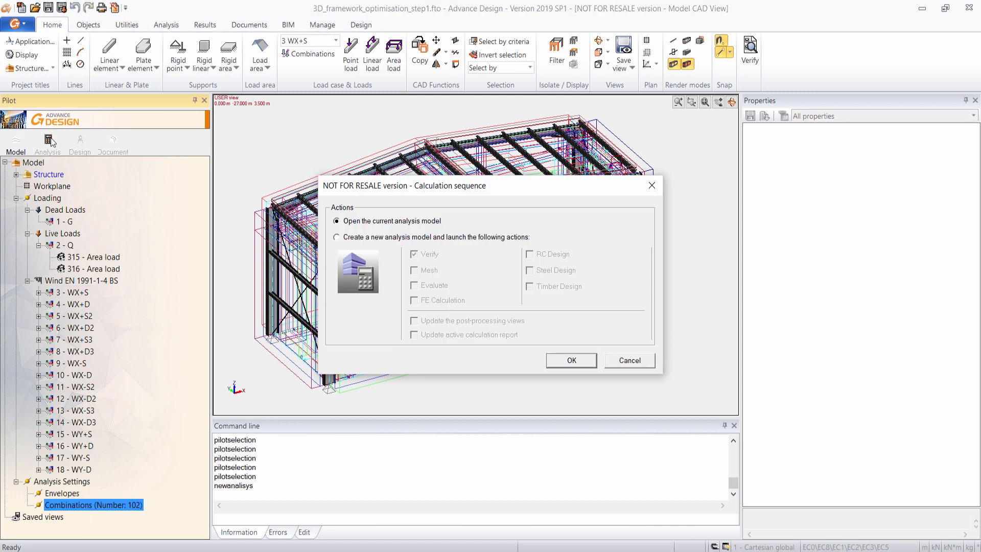
{"action": "left_click", "coordinate": [336, 237]}
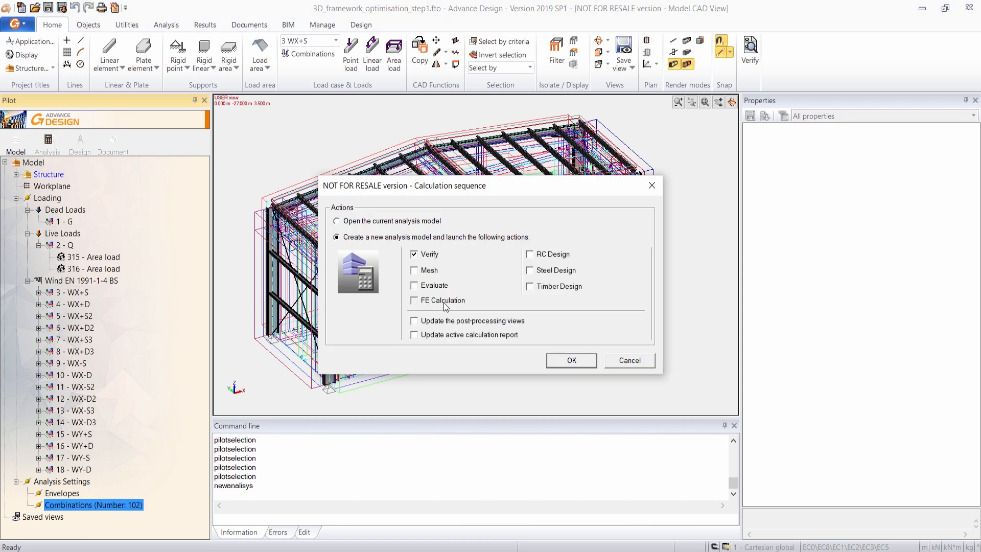
{"action": "left_click", "coordinate": [531, 270]}
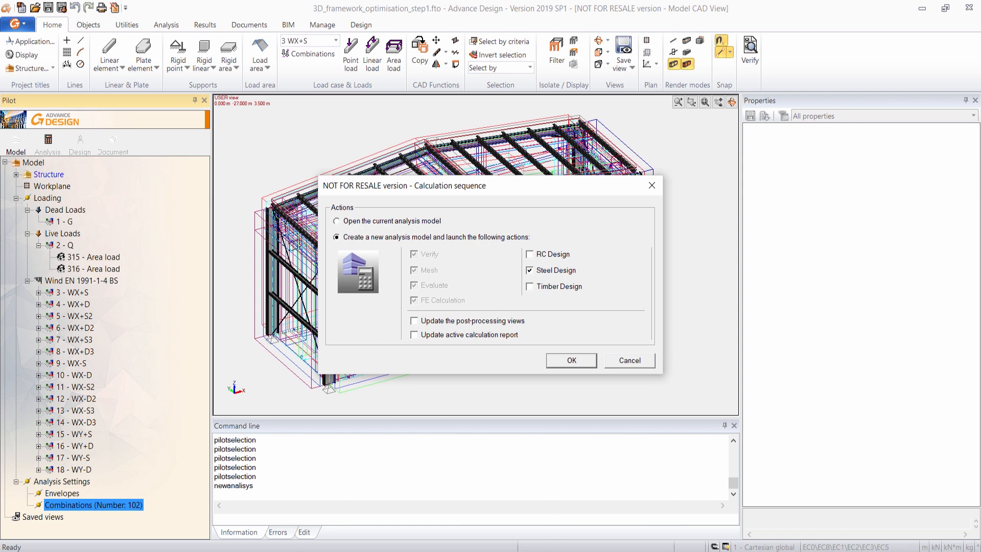
{"action": "left_click", "coordinate": [570, 361]}
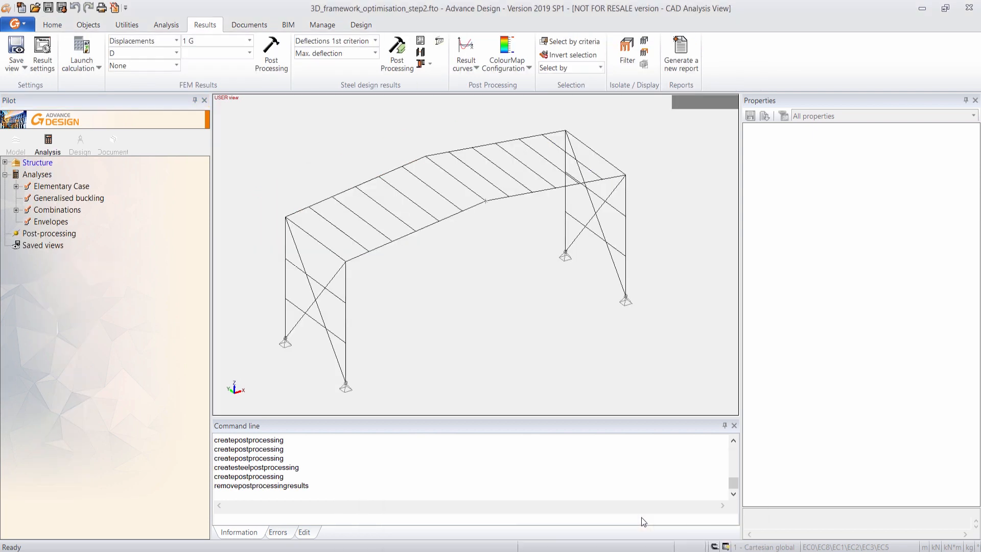
{"action": "mouse_move", "coordinate": [472, 308]}
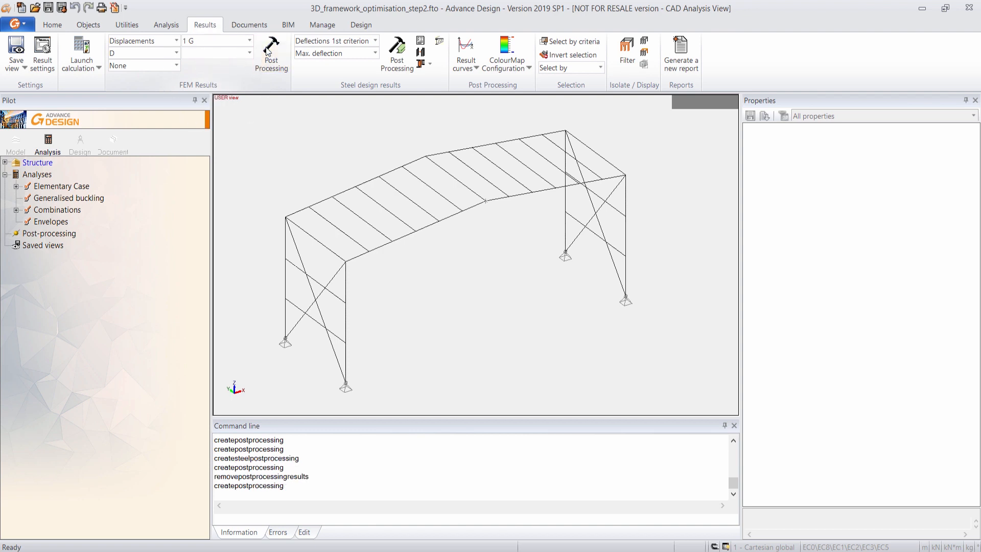
- Post-process displacement maps for cases 1 G, 2 Q and combination 102 in turn
{"action": "left_click", "coordinate": [270, 53]}
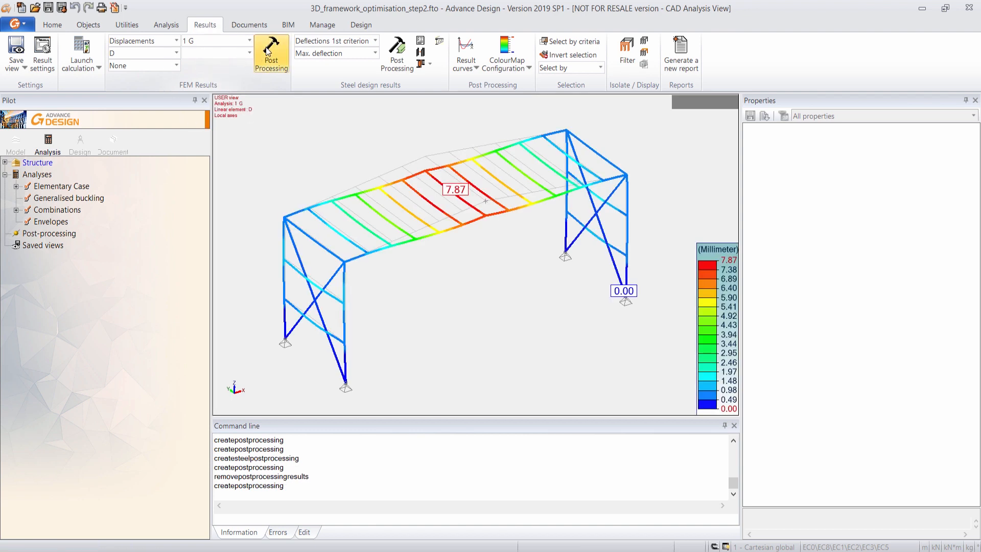
{"action": "left_click", "coordinate": [247, 41]}
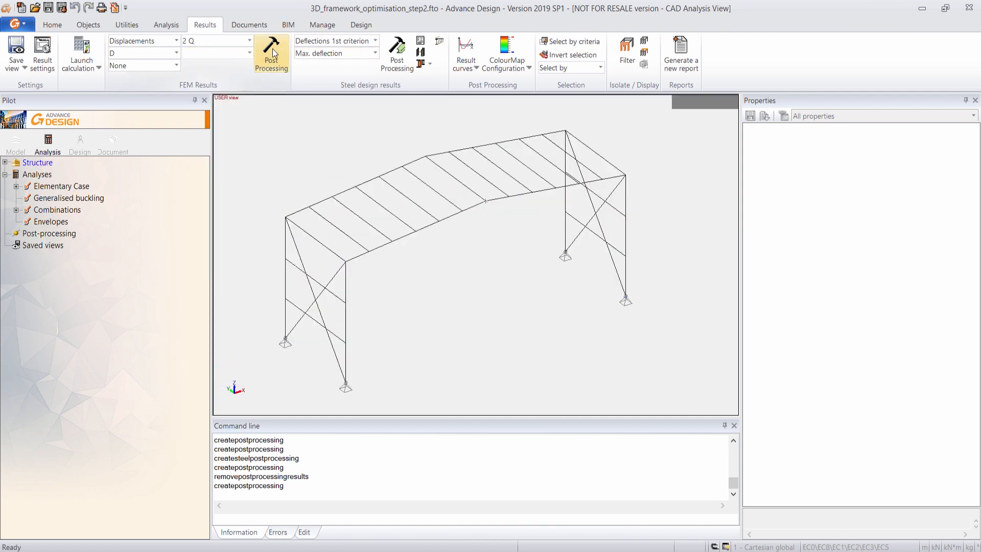
{"action": "left_click", "coordinate": [271, 53]}
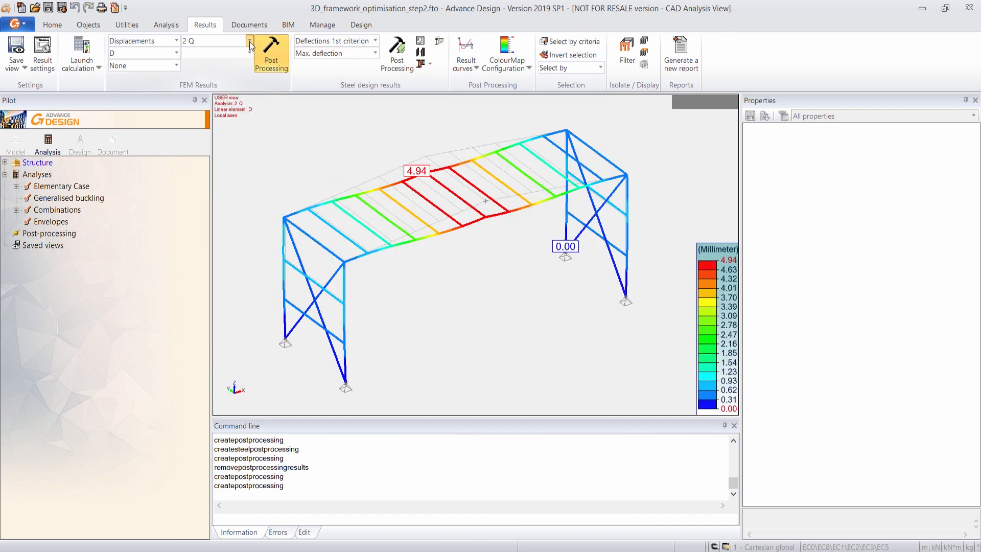
{"action": "left_click", "coordinate": [249, 41]}
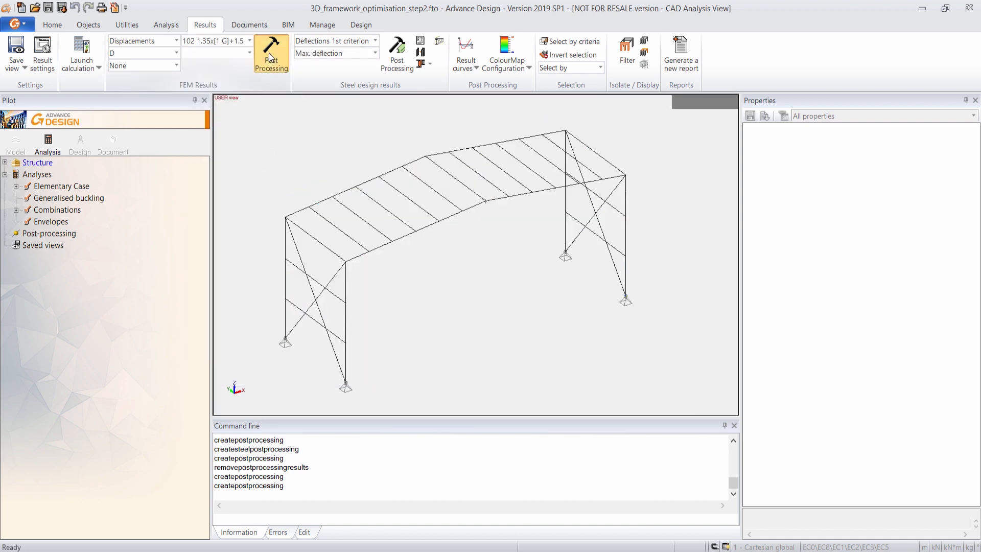
{"action": "left_click", "coordinate": [271, 52]}
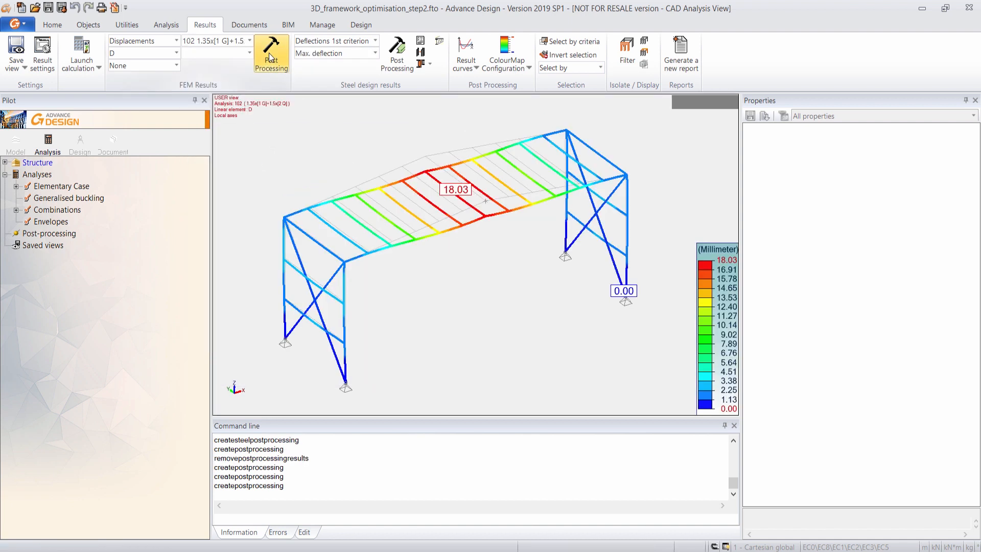
{"action": "left_click", "coordinate": [176, 41]}
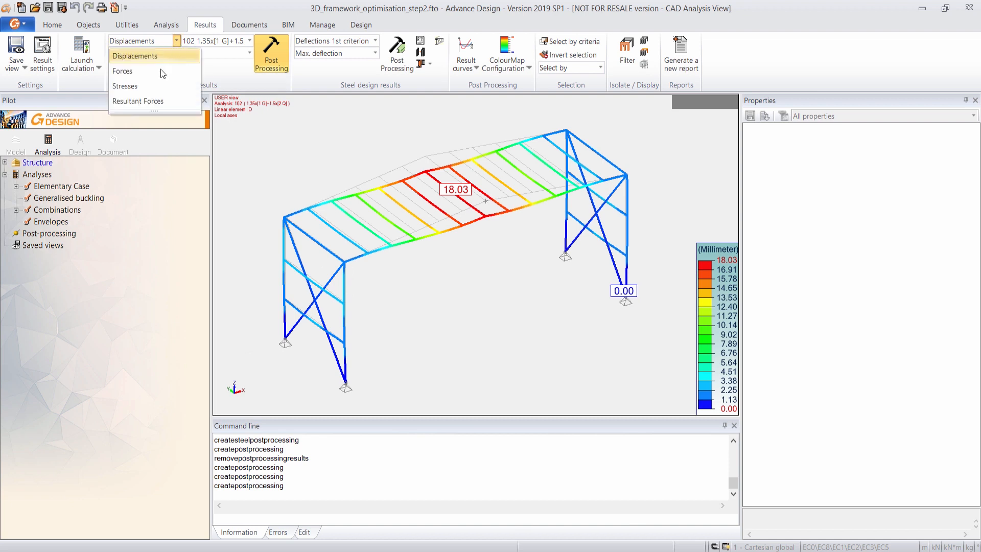
- Show the My and Fx force diagrams, then the steel Deflections 1st criterion map
{"action": "left_click", "coordinate": [123, 71]}
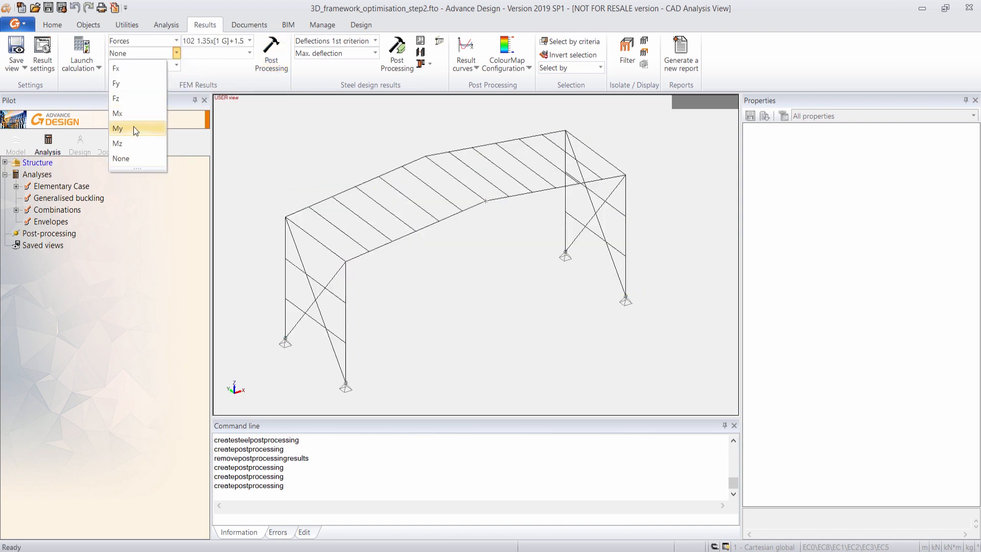
{"action": "left_click", "coordinate": [118, 128]}
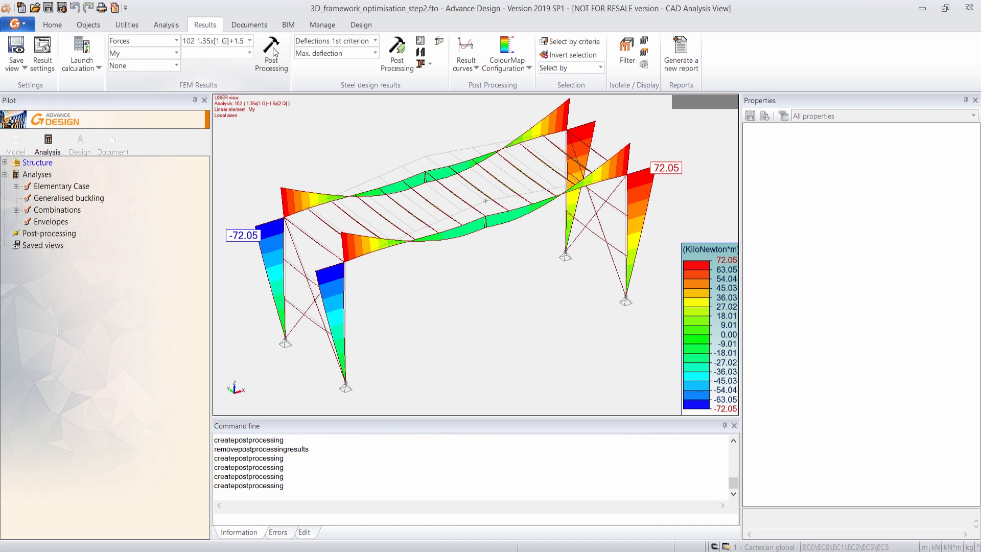
{"action": "left_click", "coordinate": [270, 51]}
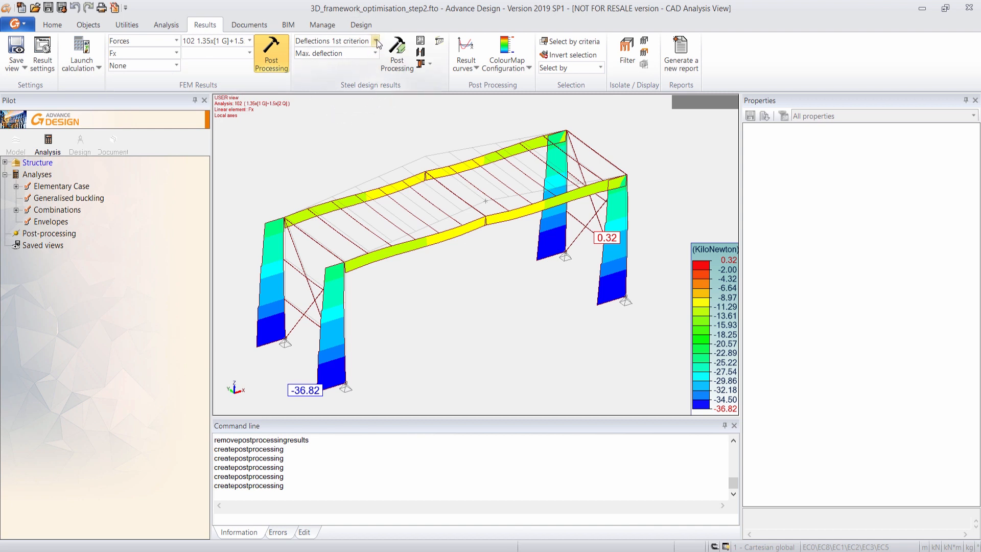
{"action": "left_click", "coordinate": [397, 47]}
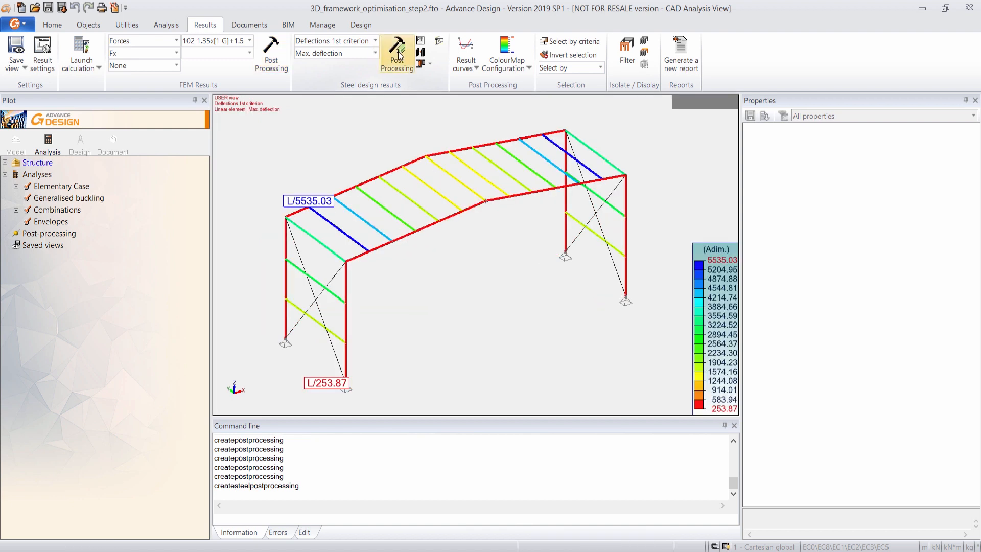
- Display the buckling length Lfy map, then select Strength work ratio - Oblique
{"action": "left_click", "coordinate": [376, 41]}
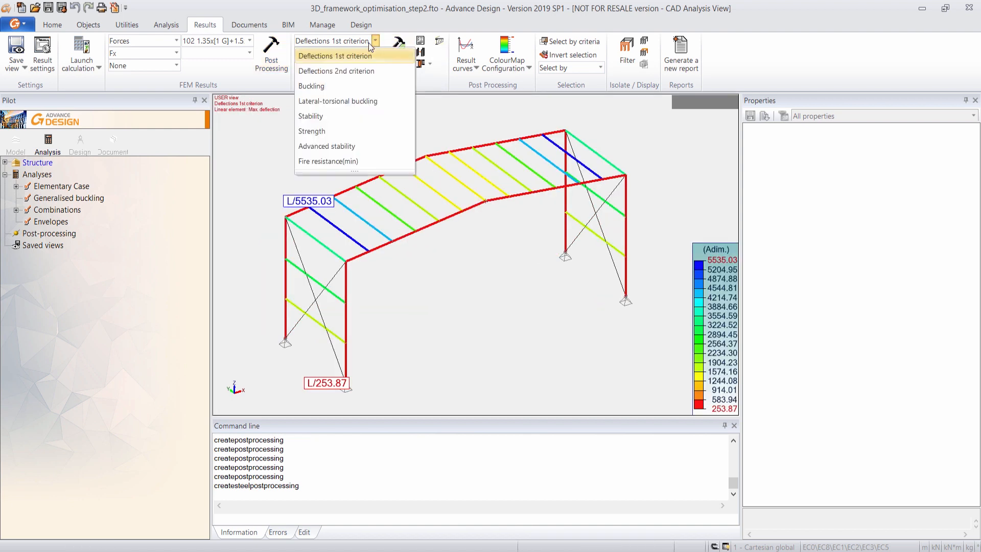
{"action": "left_click", "coordinate": [311, 86]}
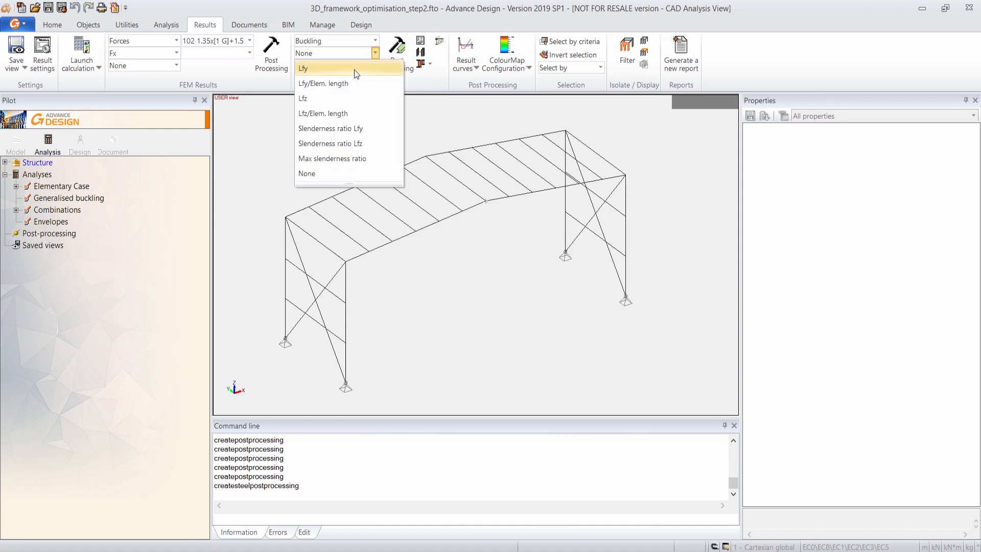
{"action": "left_click", "coordinate": [304, 67]}
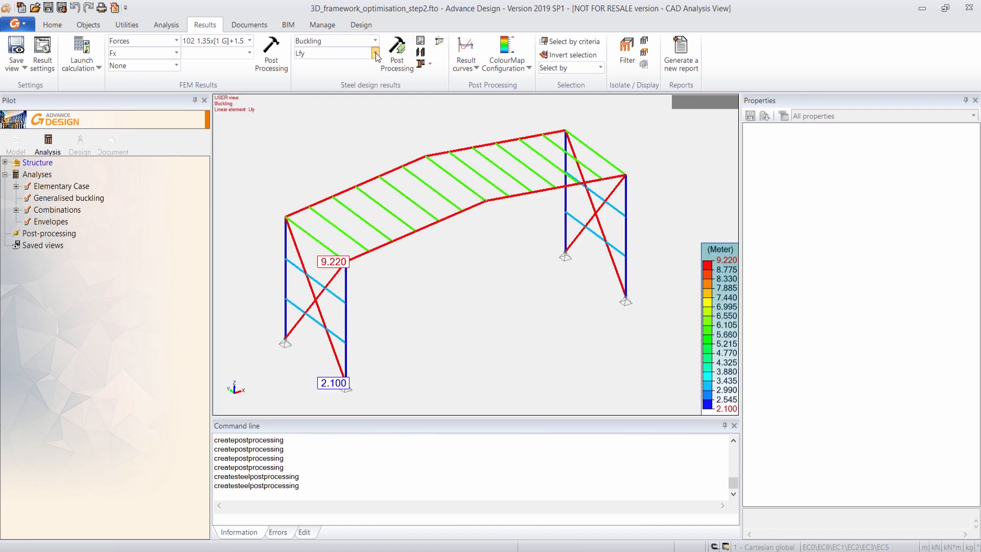
{"action": "left_click", "coordinate": [397, 50]}
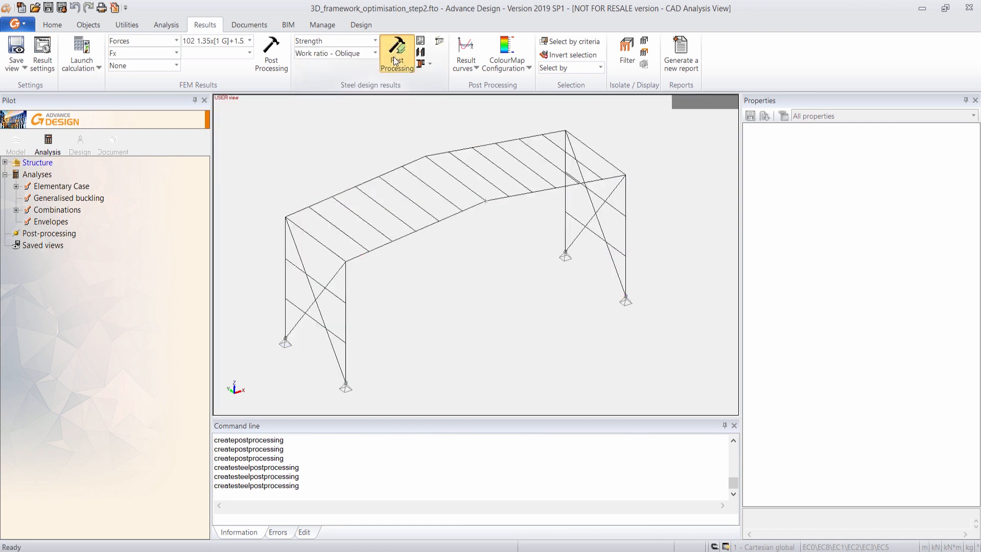
- Generate the oblique strength work ratio map (2.0 to 47.1%)
{"action": "left_click", "coordinate": [396, 50]}
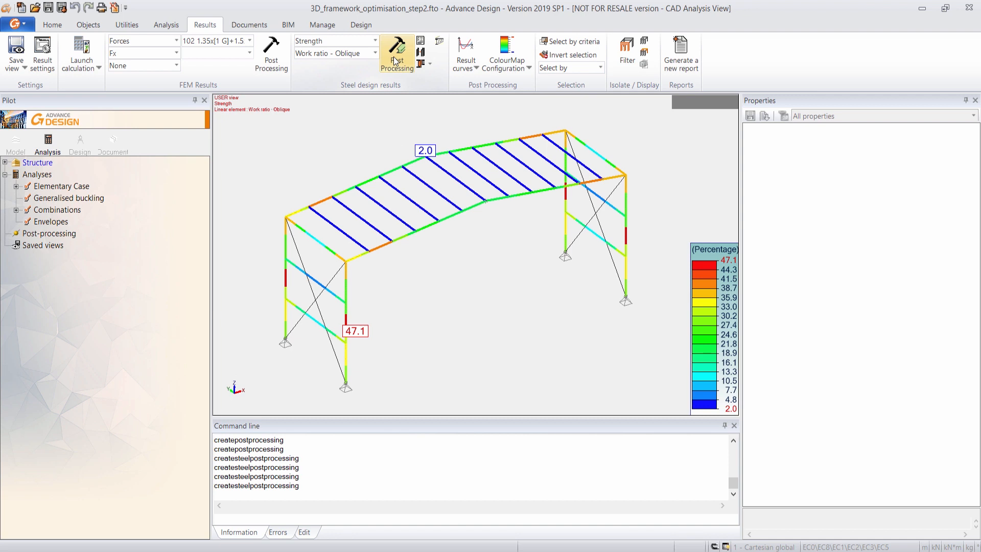
{"action": "mouse_move", "coordinate": [362, 68]}
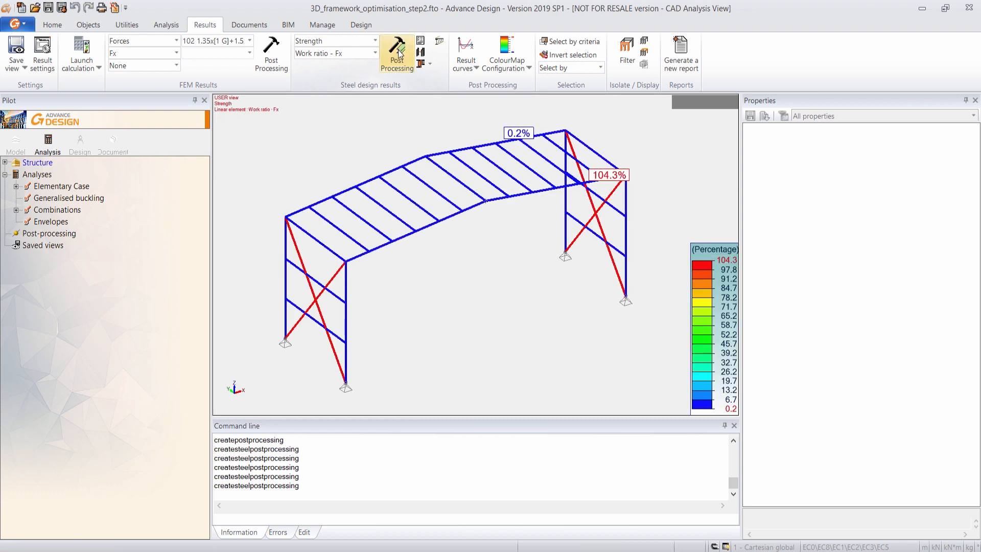
{"action": "mouse_move", "coordinate": [595, 209]}
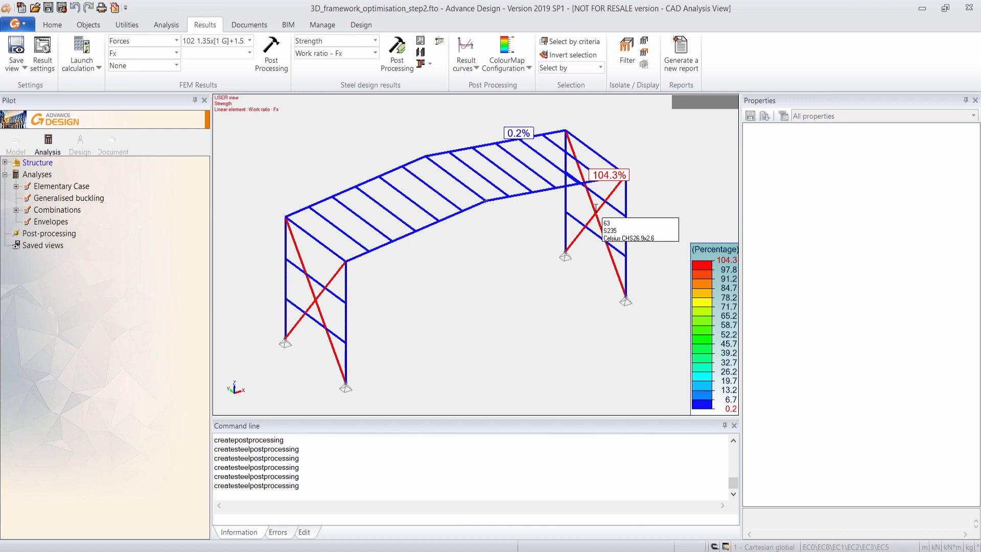
{"action": "mouse_move", "coordinate": [595, 216]}
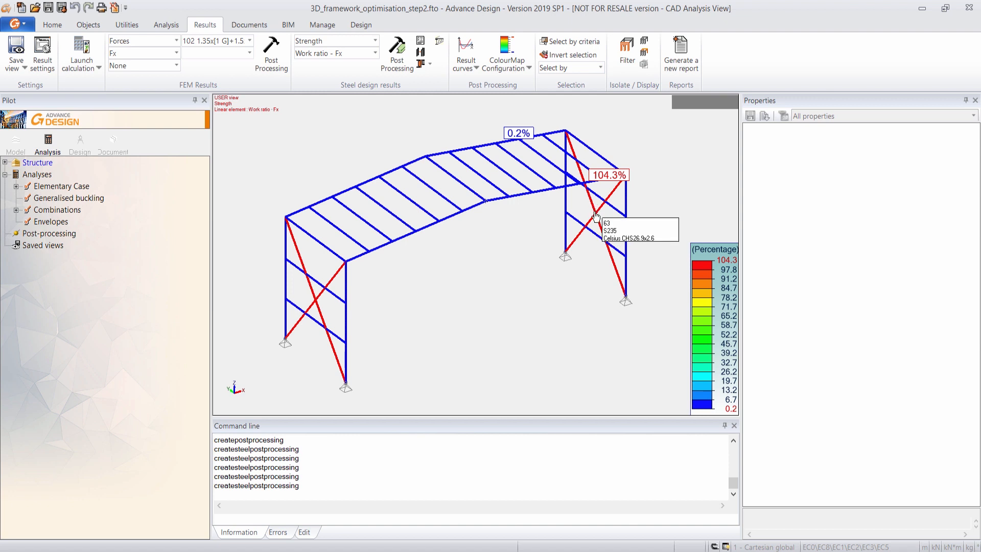
{"action": "mouse_move", "coordinate": [625, 135]}
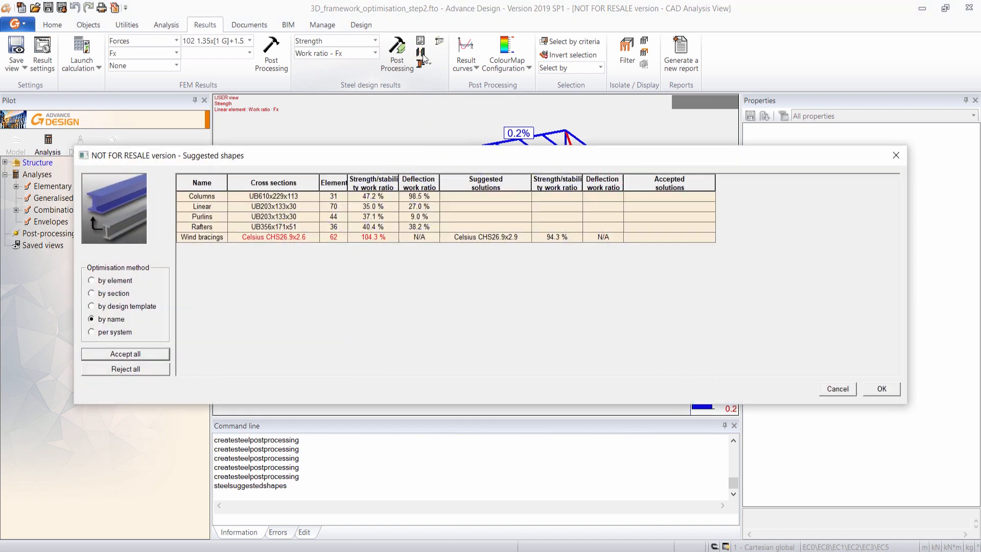
{"action": "mouse_move", "coordinate": [207, 233]}
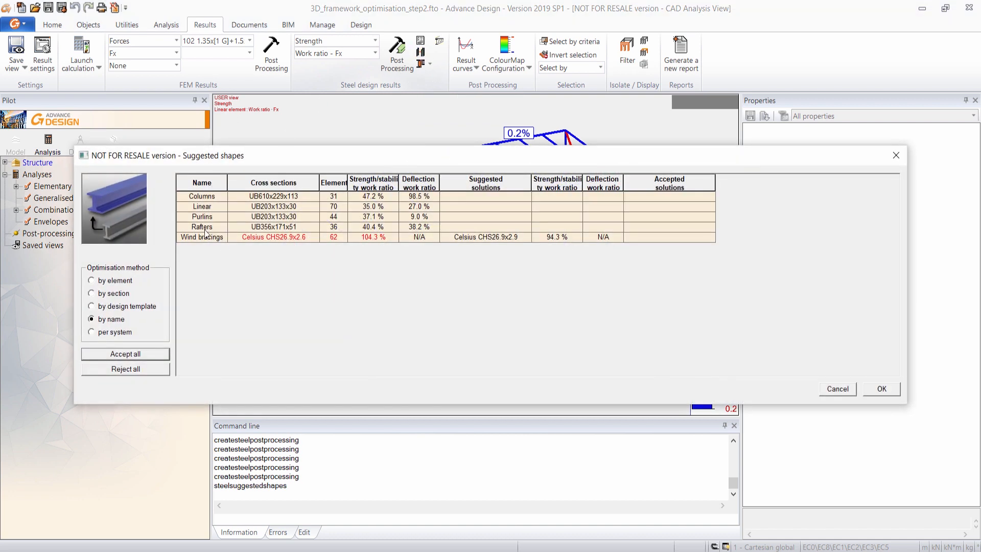
{"action": "mouse_move", "coordinate": [430, 217]}
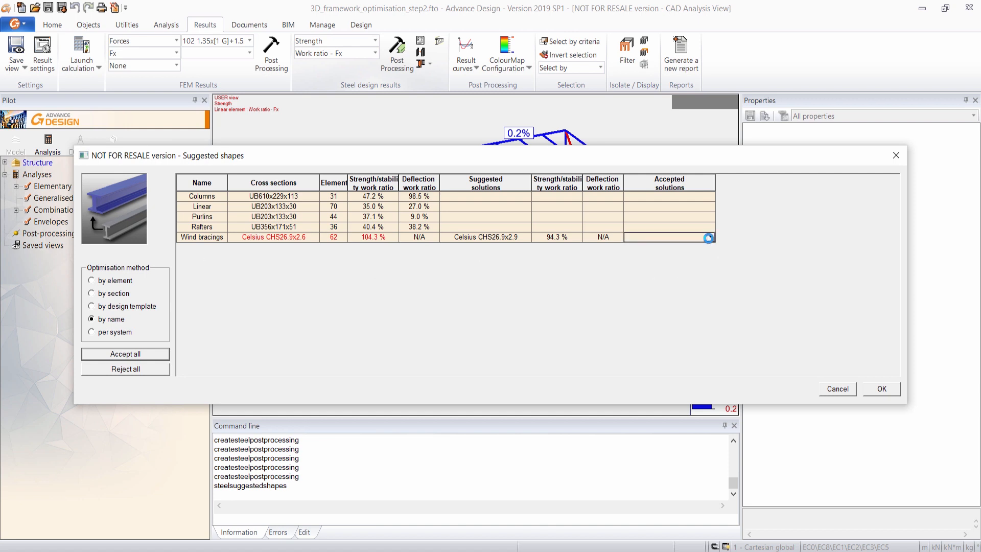
- Accept Celsius CHS26.9x2.9 as the wind bracing section and confirm
{"action": "left_click", "coordinate": [708, 238]}
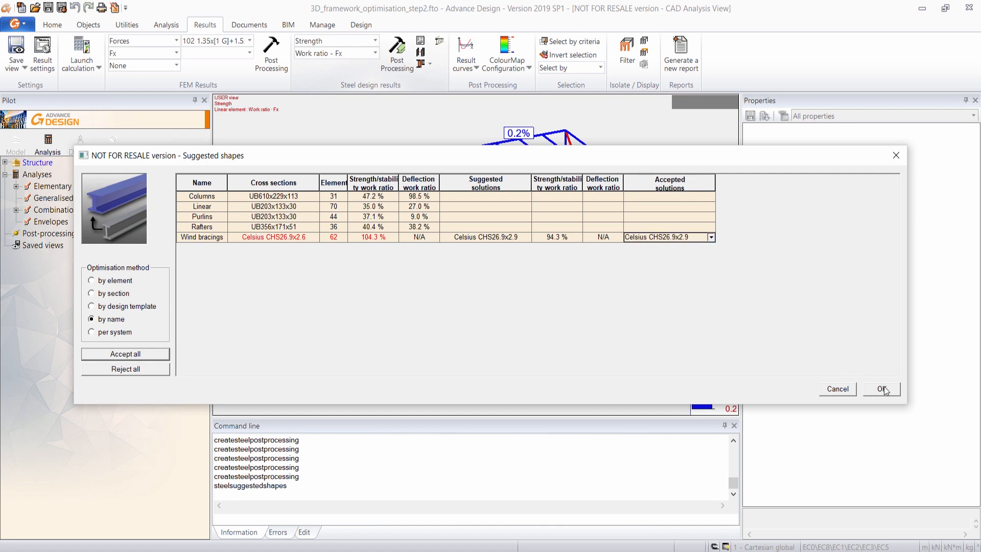
{"action": "left_click", "coordinate": [882, 388]}
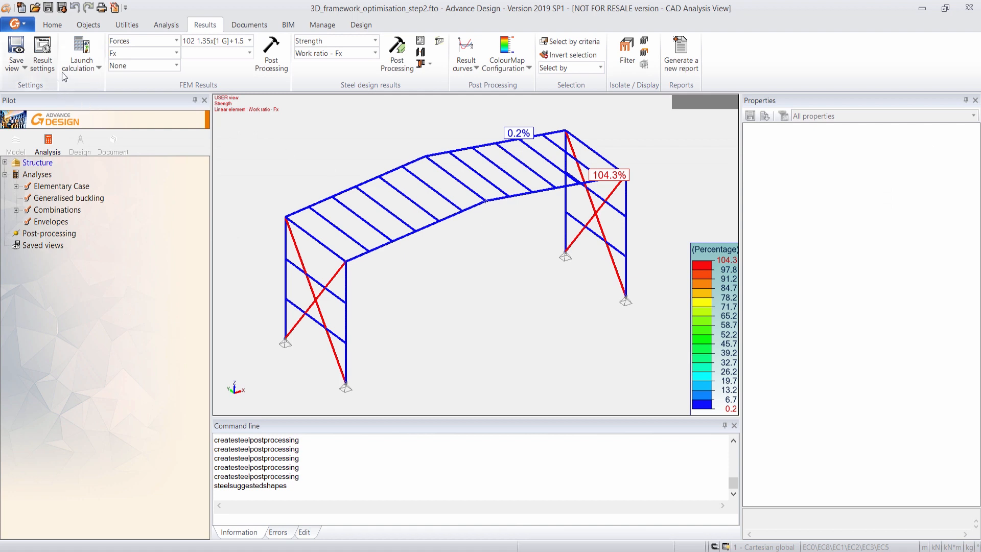
- Rerun finite element and steel design calculations, dropping peak Fx ratio to 94.7%
{"action": "left_click", "coordinate": [81, 53]}
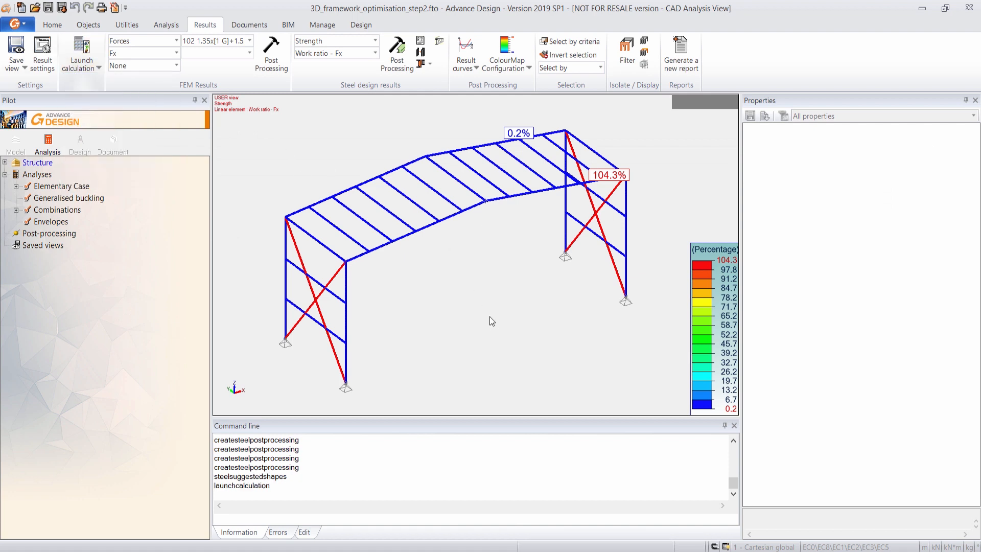
{"action": "left_click", "coordinate": [81, 53]}
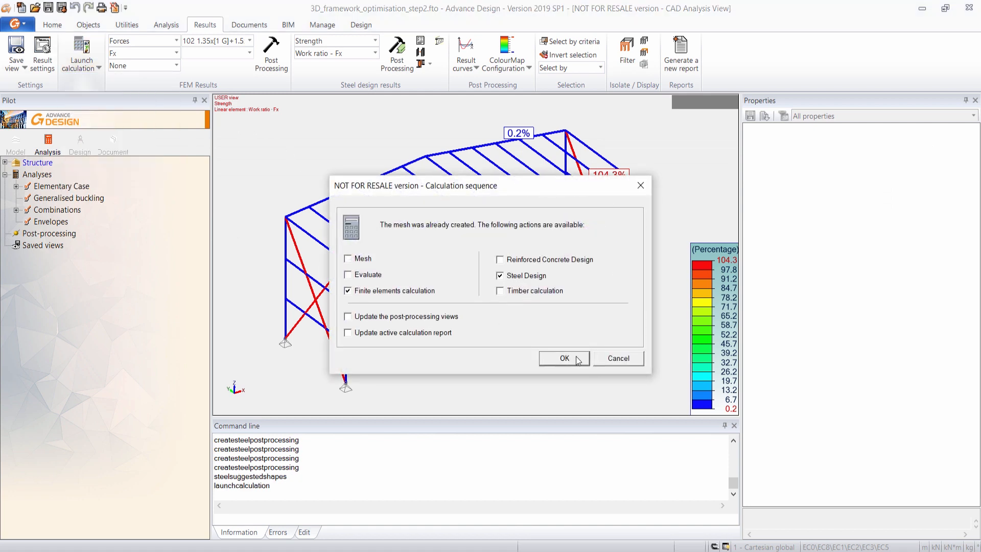
{"action": "left_click", "coordinate": [562, 357]}
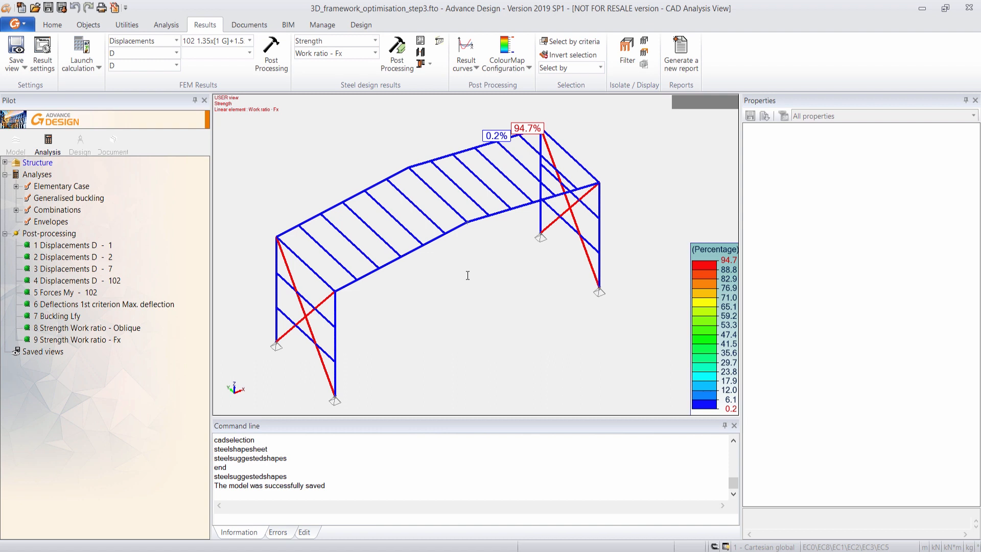
{"action": "mouse_move", "coordinate": [253, 385]}
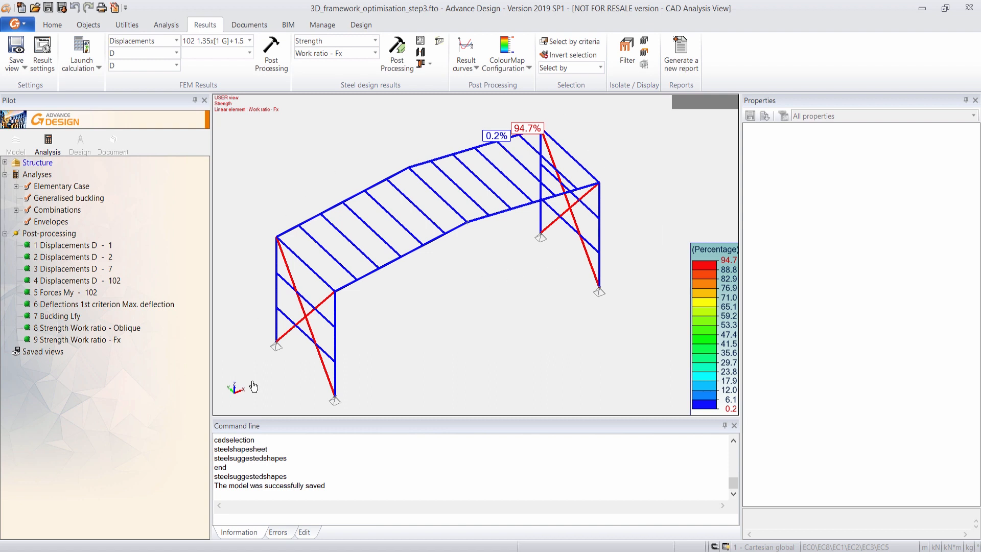
{"action": "mouse_move", "coordinate": [580, 246]}
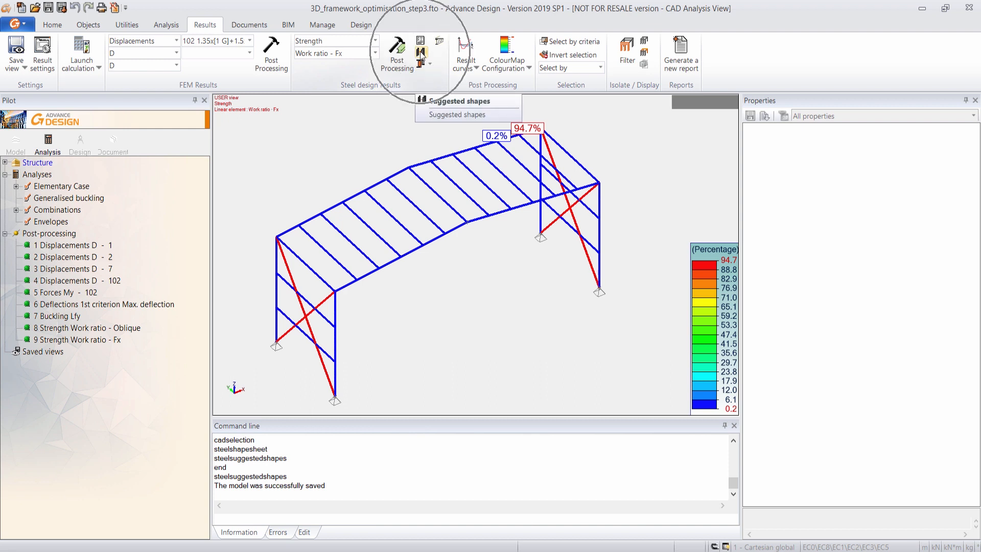
{"action": "left_click", "coordinate": [468, 114]}
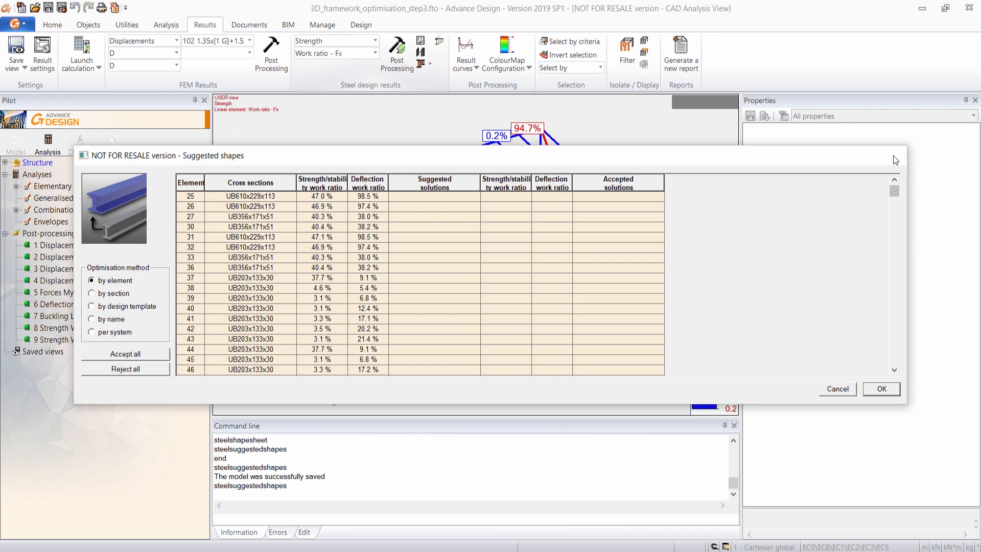
{"action": "left_click", "coordinate": [837, 388]}
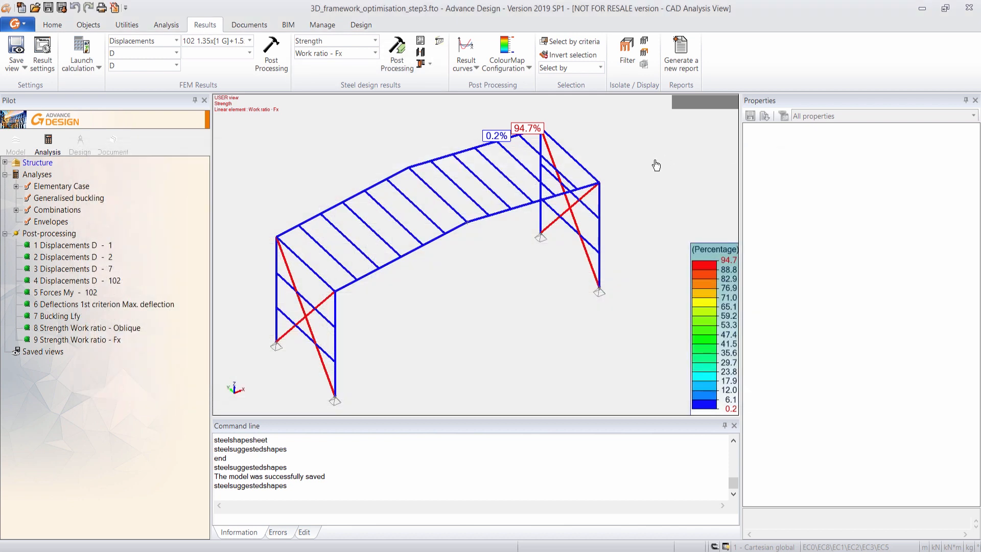